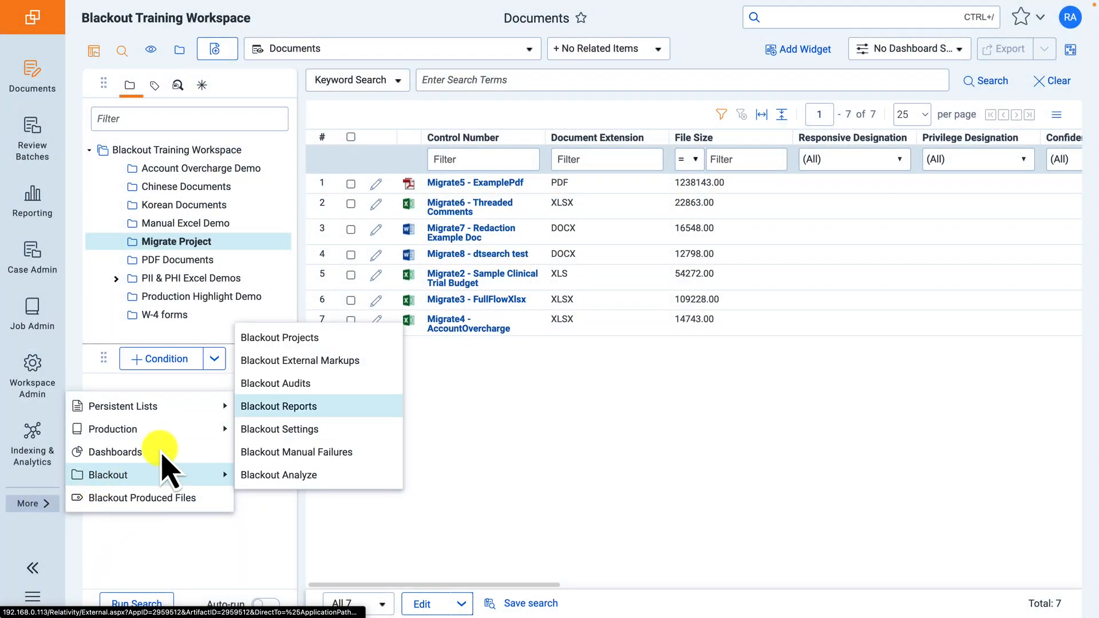
# Show the workspace's Blackout Projects list with its two existing projects
pyautogui.click(279, 338)
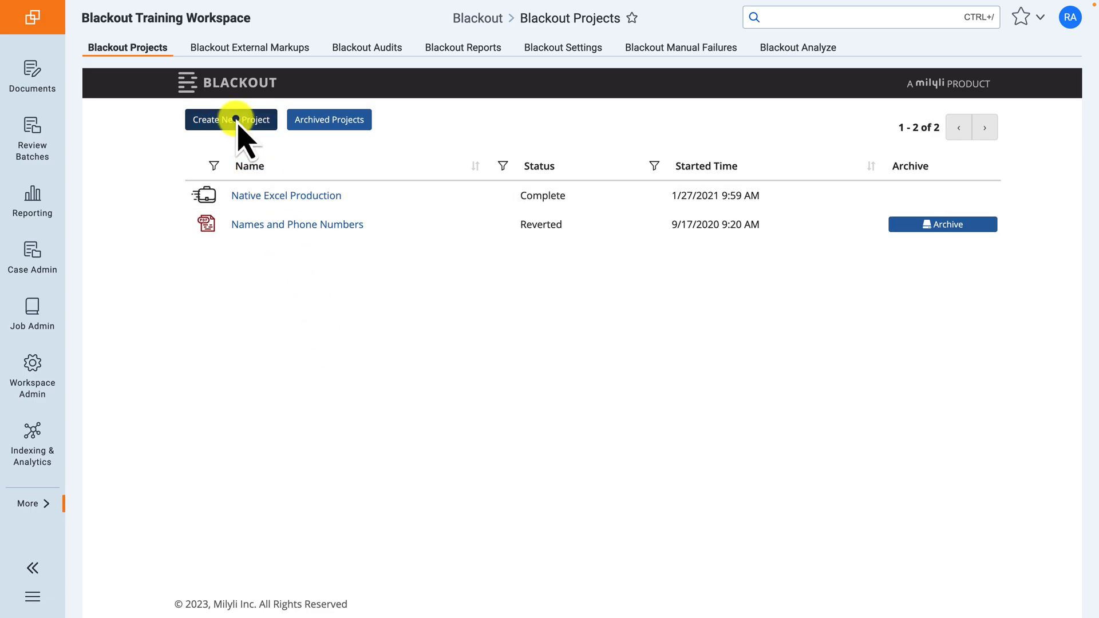
# Create a new Migrate Markups project named Migrate Project Demo sourced from All Documents
pyautogui.click(231, 121)
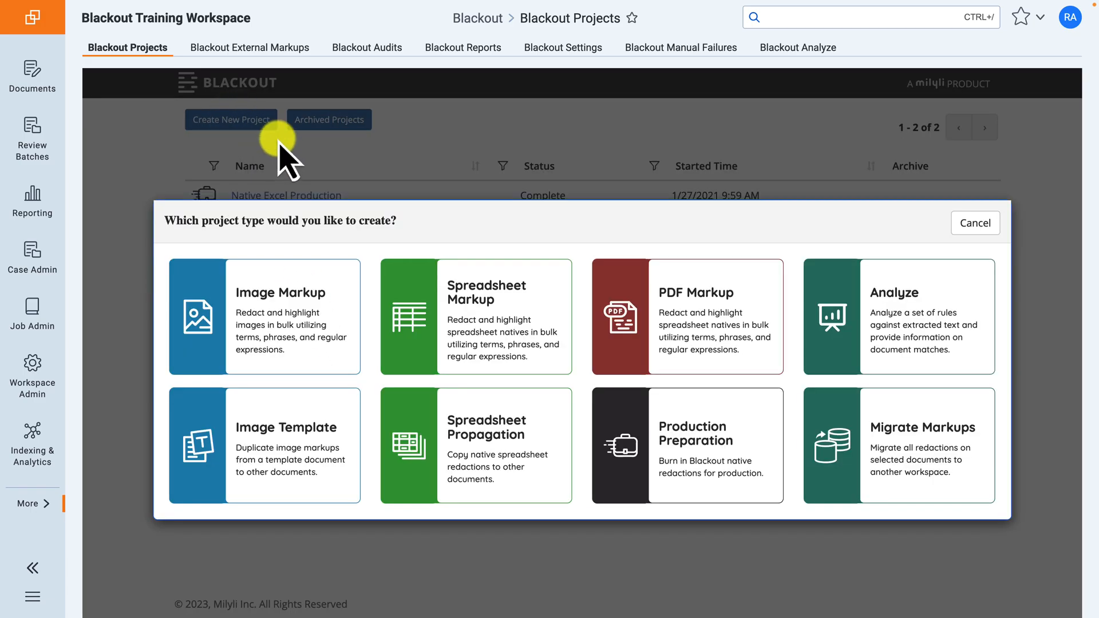
pyautogui.click(927, 445)
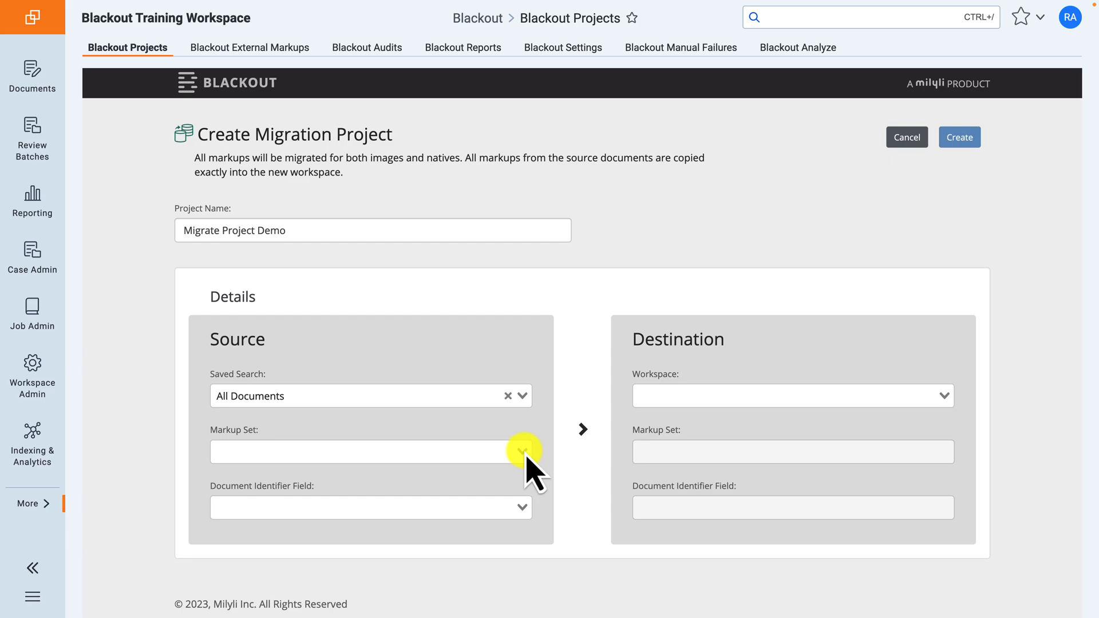
# Set source Primary, destination Trents Playground Secondary, and Control Number as both identifier fields
pyautogui.click(522, 452)
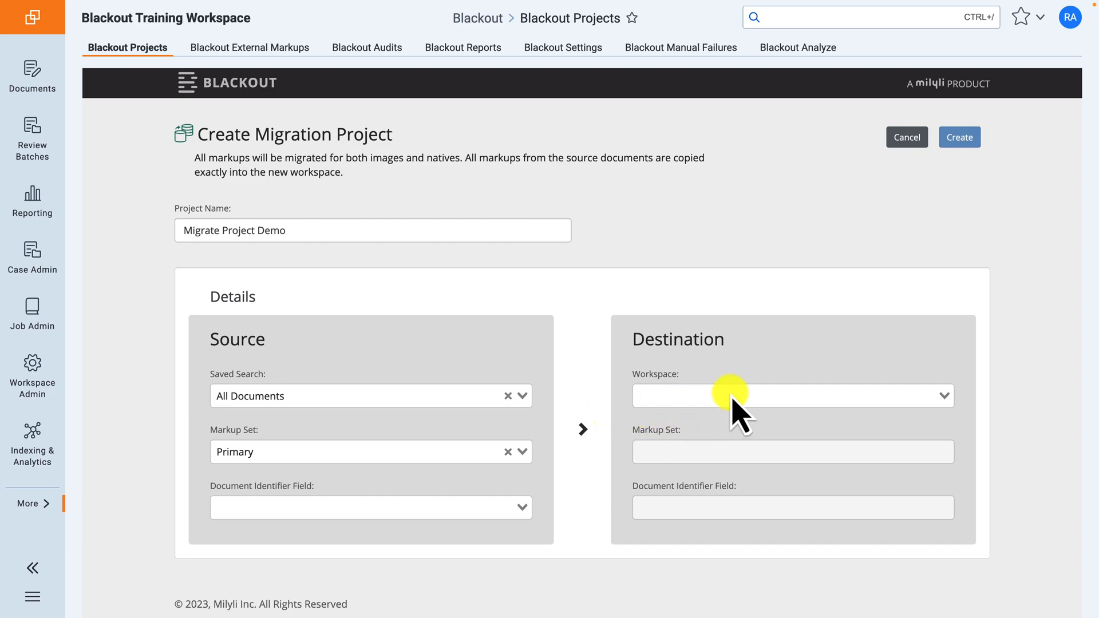
pyautogui.click(792, 395)
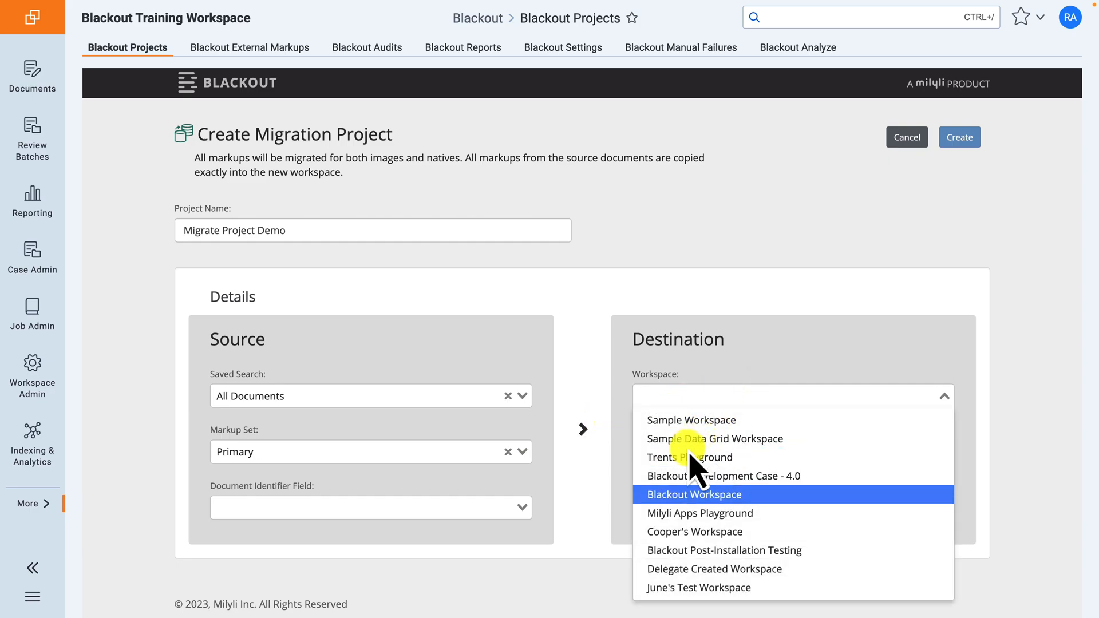
pyautogui.click(689, 457)
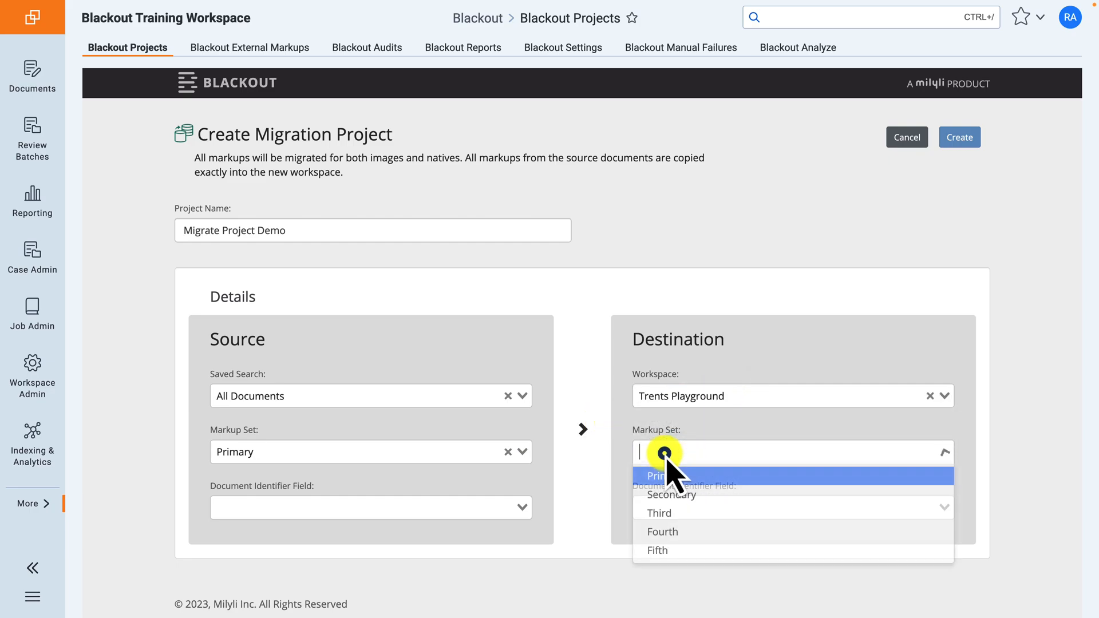
pyautogui.click(673, 494)
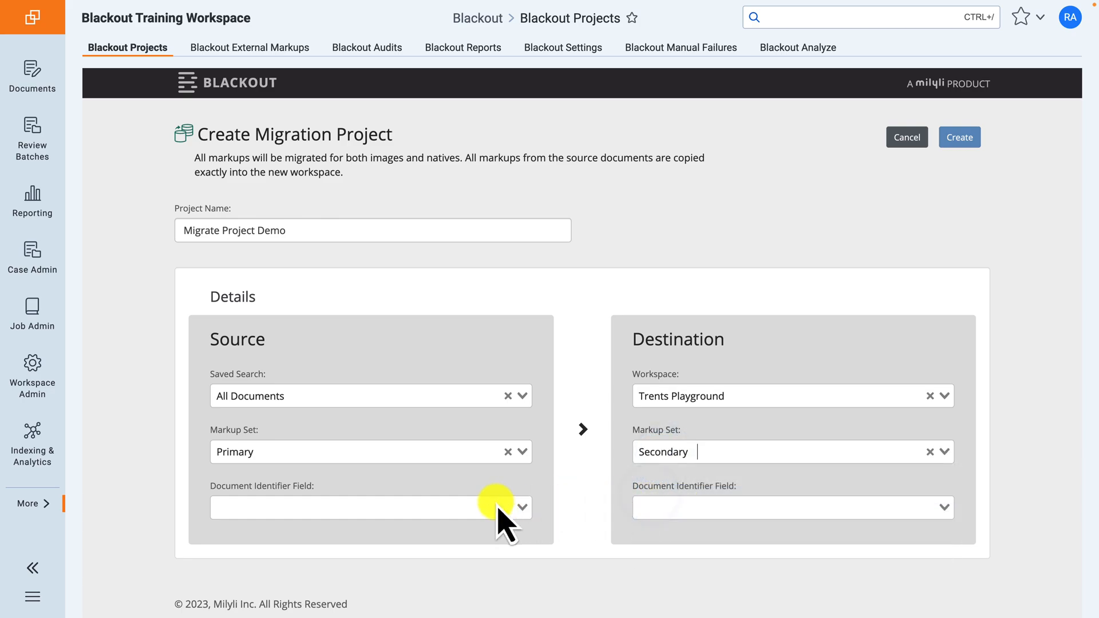
pyautogui.click(522, 508)
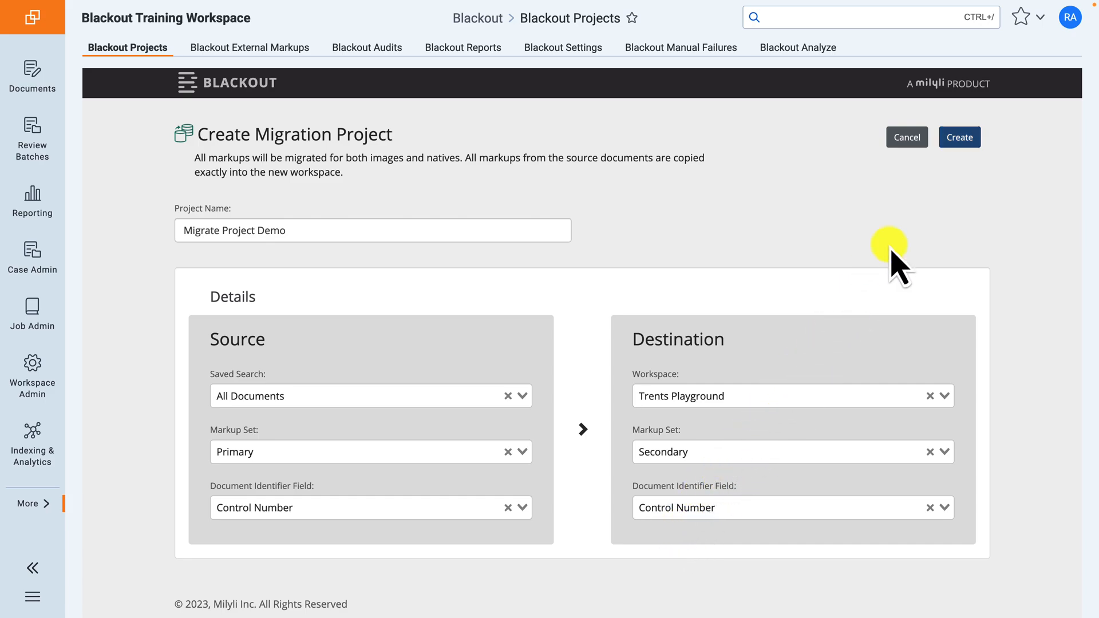
# Save Migrate Project Demo and run the markup migration
pyautogui.click(959, 137)
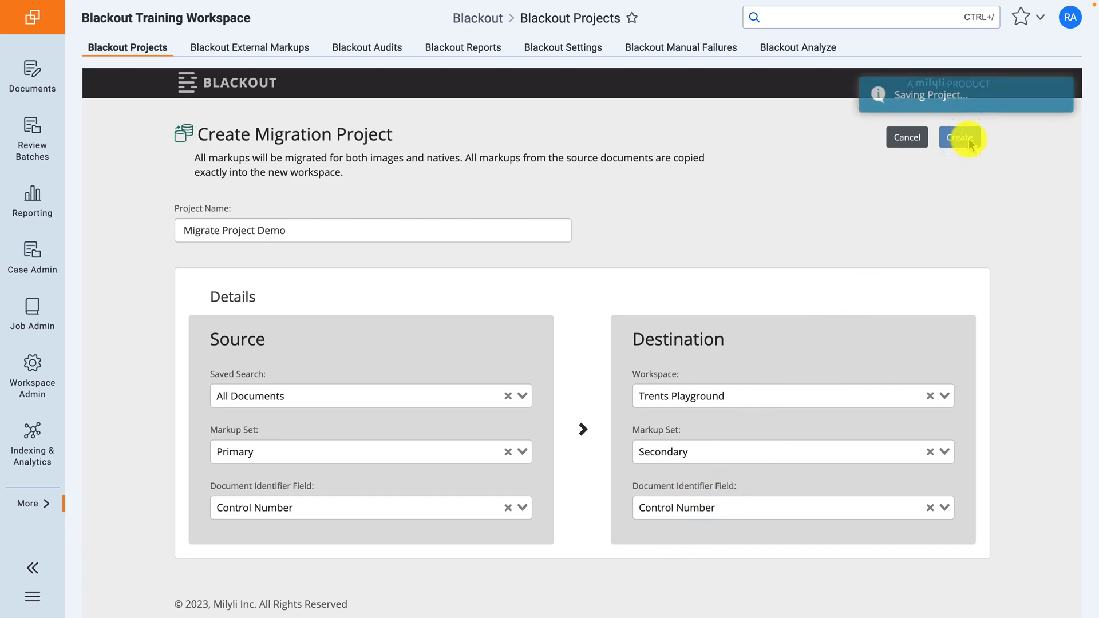
pyautogui.click(961, 137)
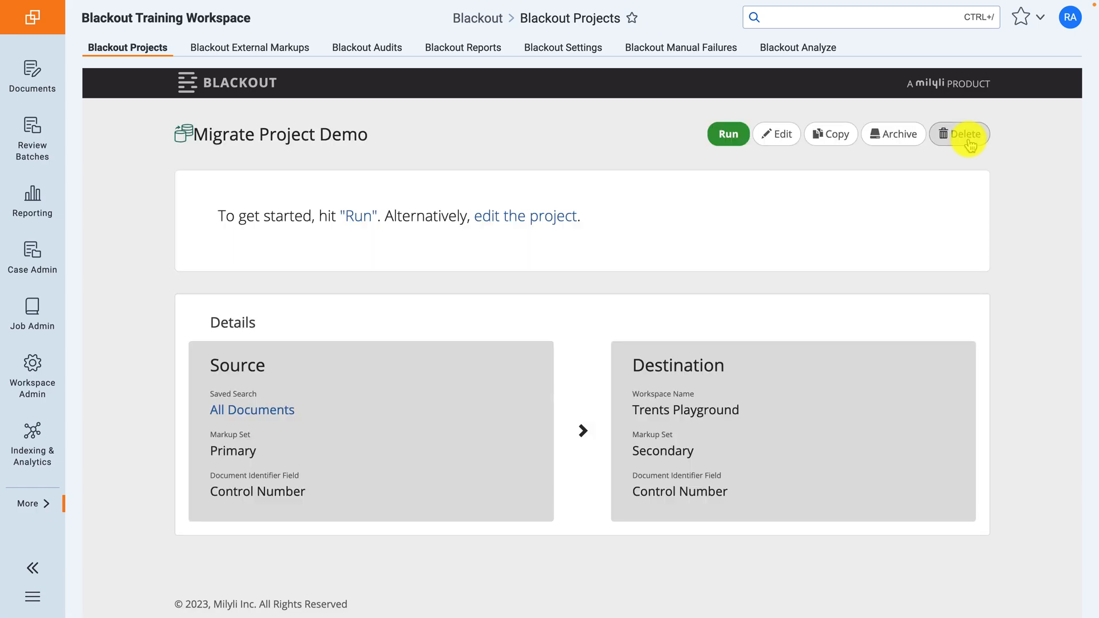
pyautogui.moveTo(726, 146)
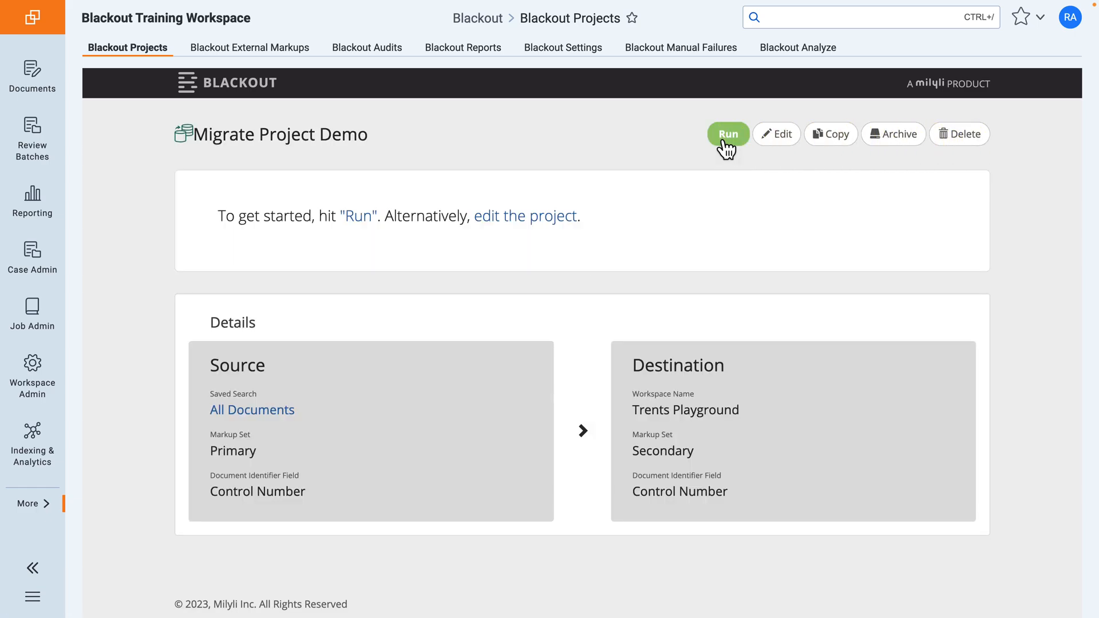
pyautogui.click(728, 134)
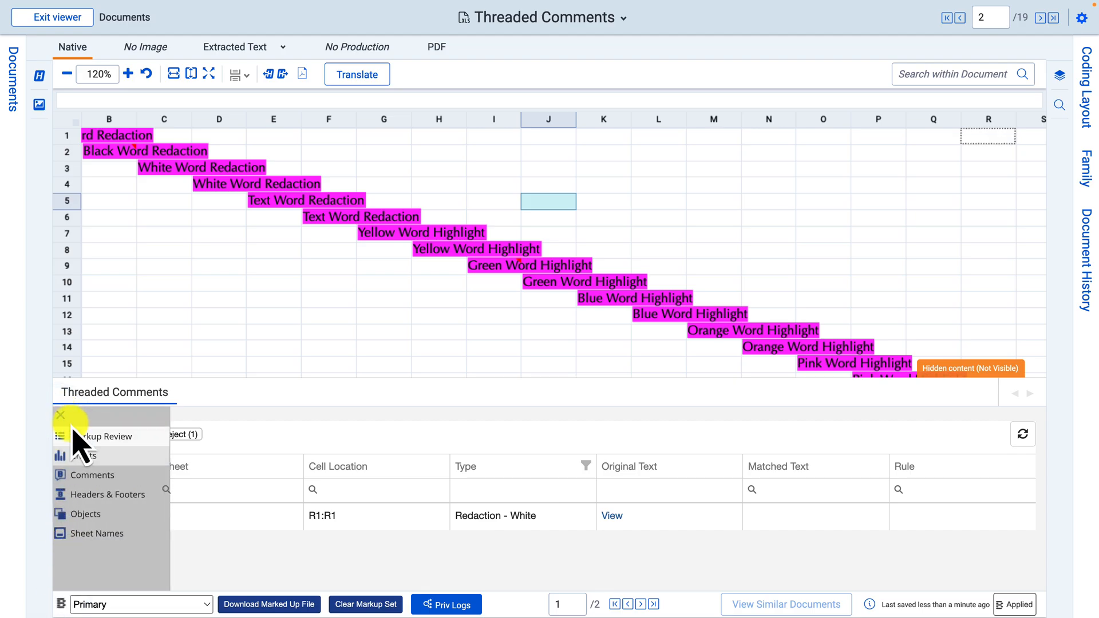
# Redact the cell B2 threaded comment from the spreadsheet's Comments panel
pyautogui.click(92, 475)
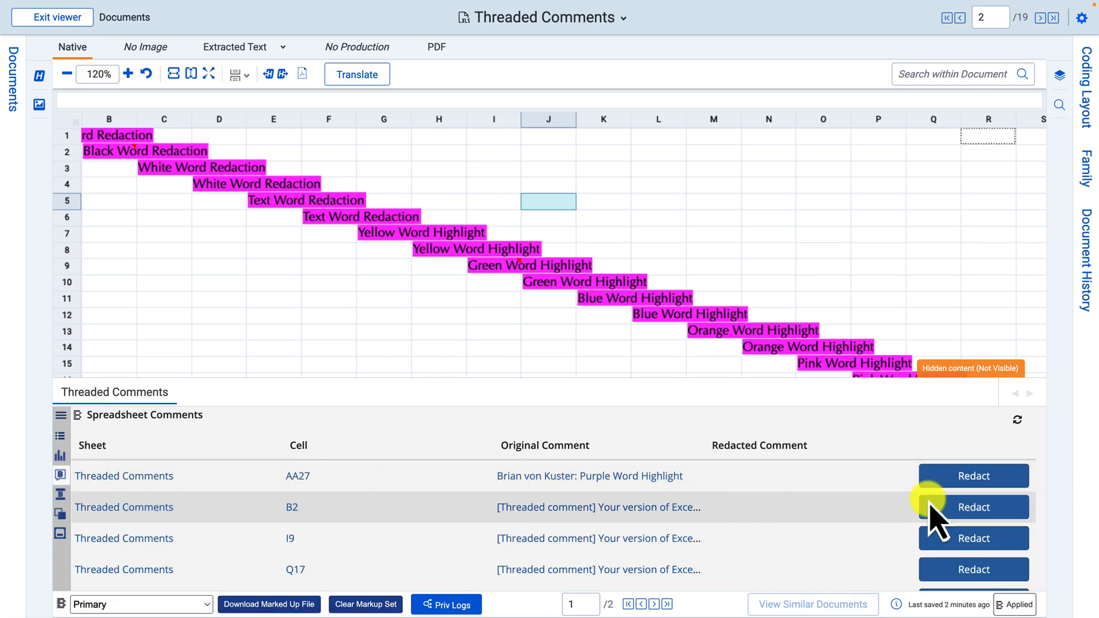
pyautogui.click(52, 18)
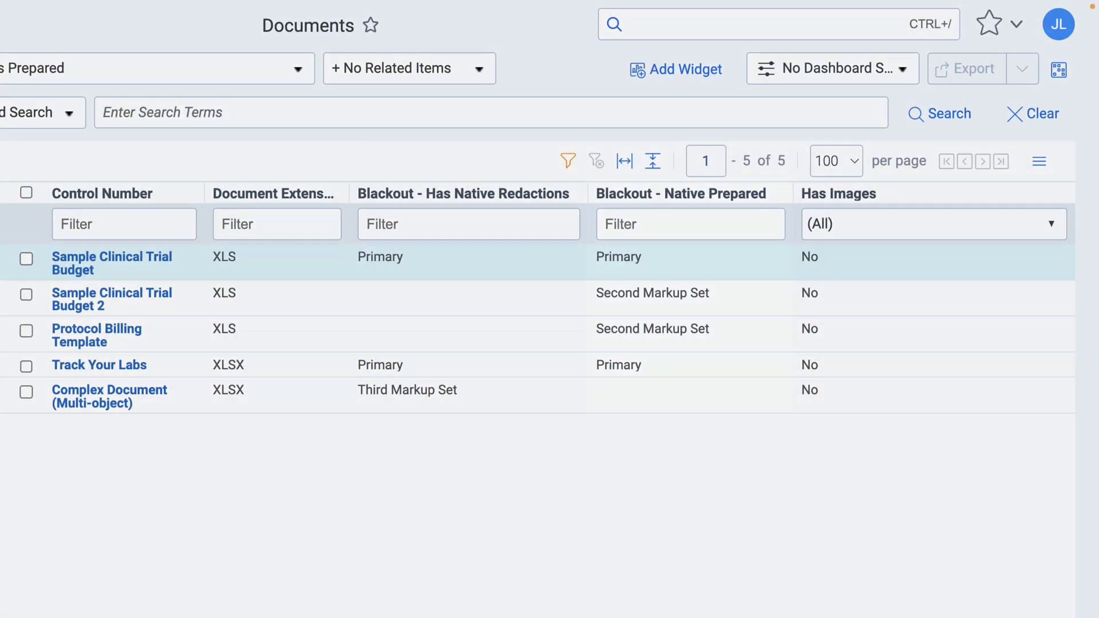